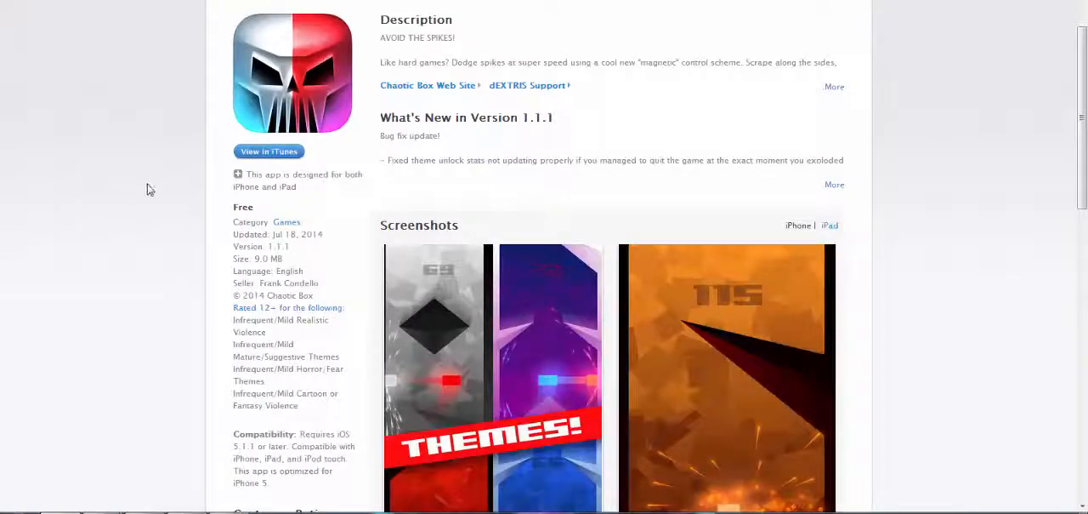
# Browse the store page ratings, then bring up the game's help screen from the main menu.
pyautogui.scroll(3)
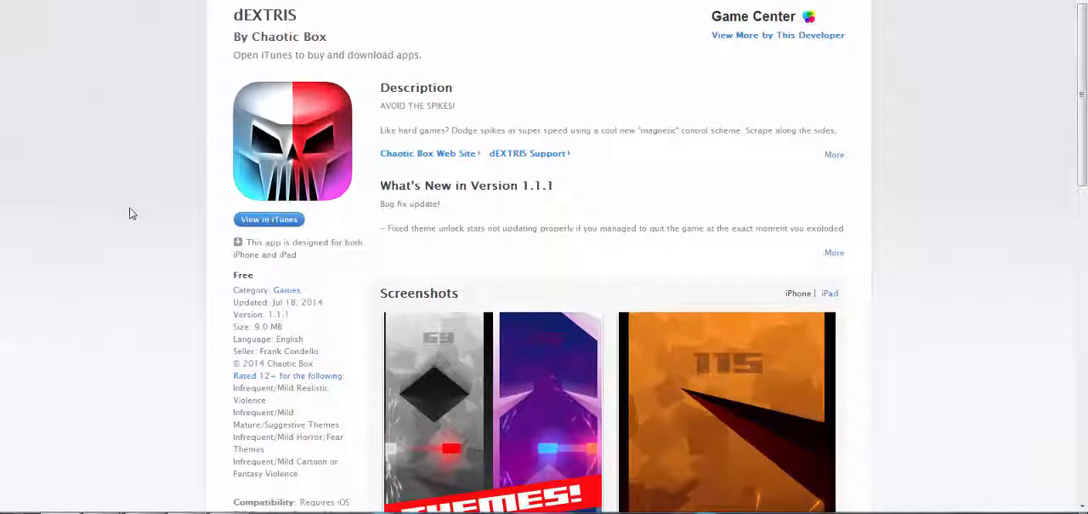
pyautogui.scroll(-3)
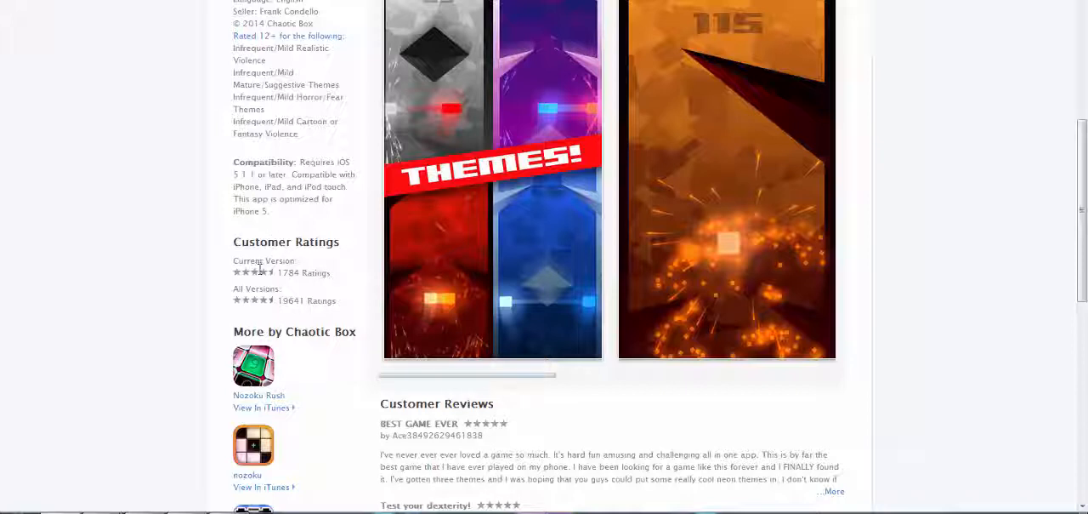
pyautogui.doubleClick(306, 300)
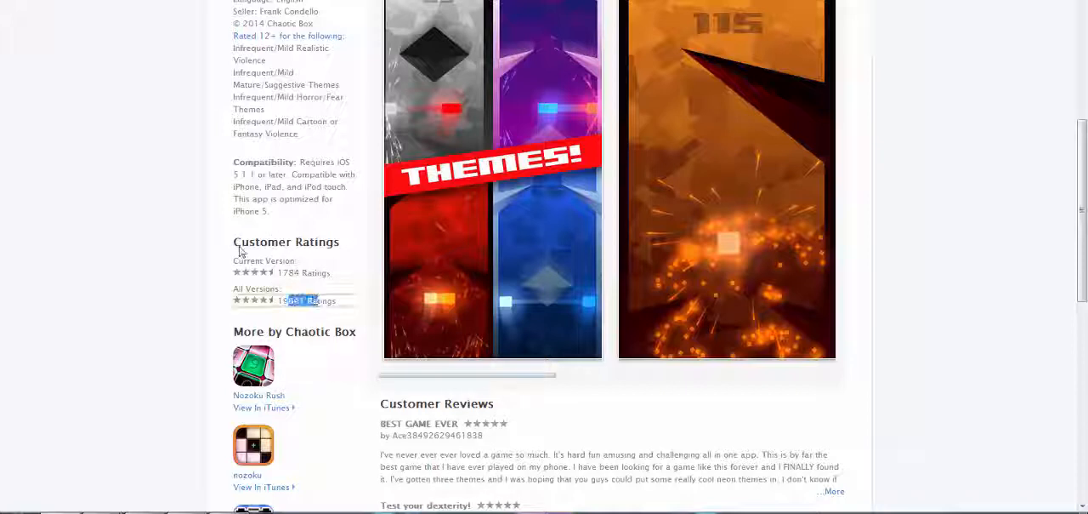
pyautogui.scroll(3)
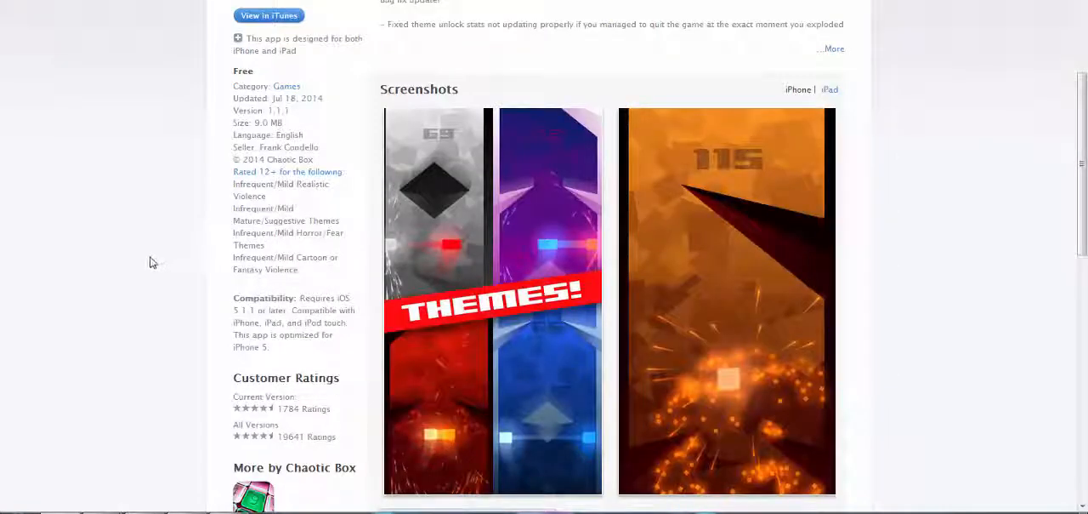
pyautogui.moveTo(115, 274)
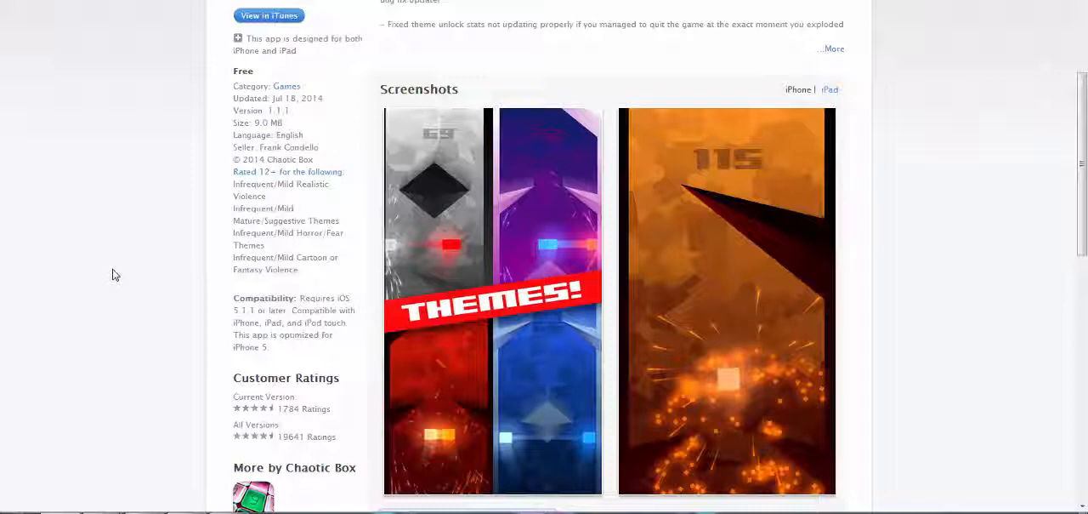
pyautogui.moveTo(182, 508)
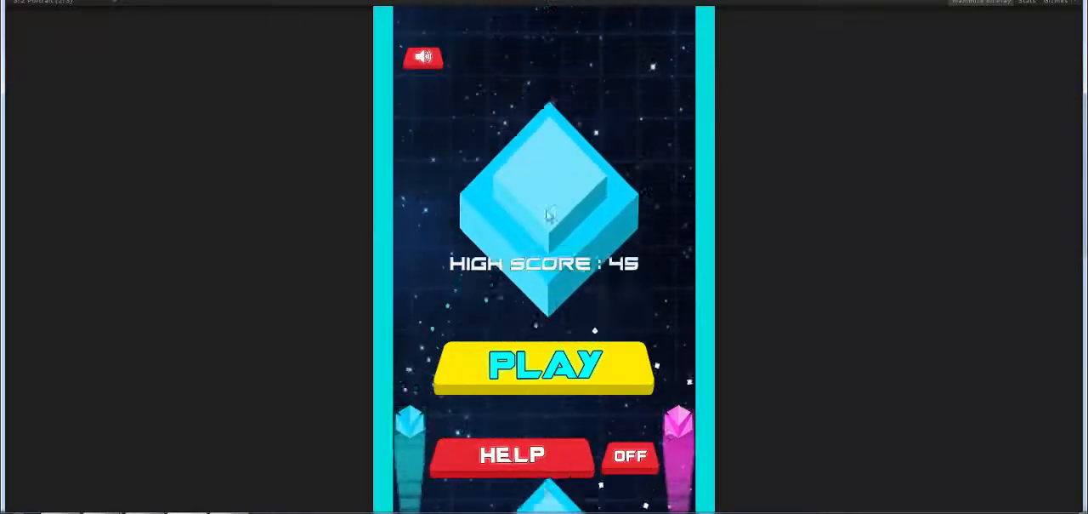
pyautogui.click(630, 456)
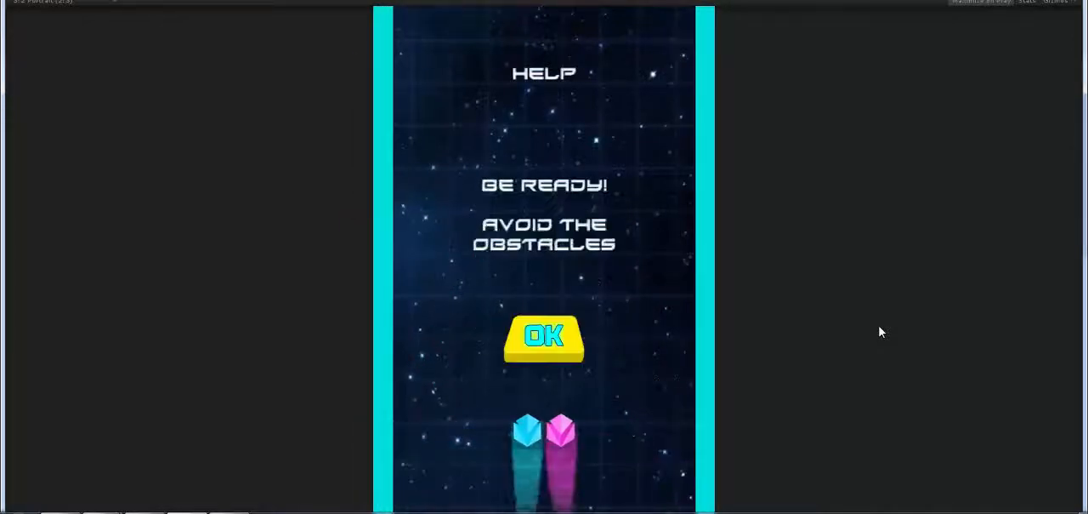
# Dismiss the help screen and play a round until colliding with an obstacle (score 28, best 45).
pyautogui.click(544, 336)
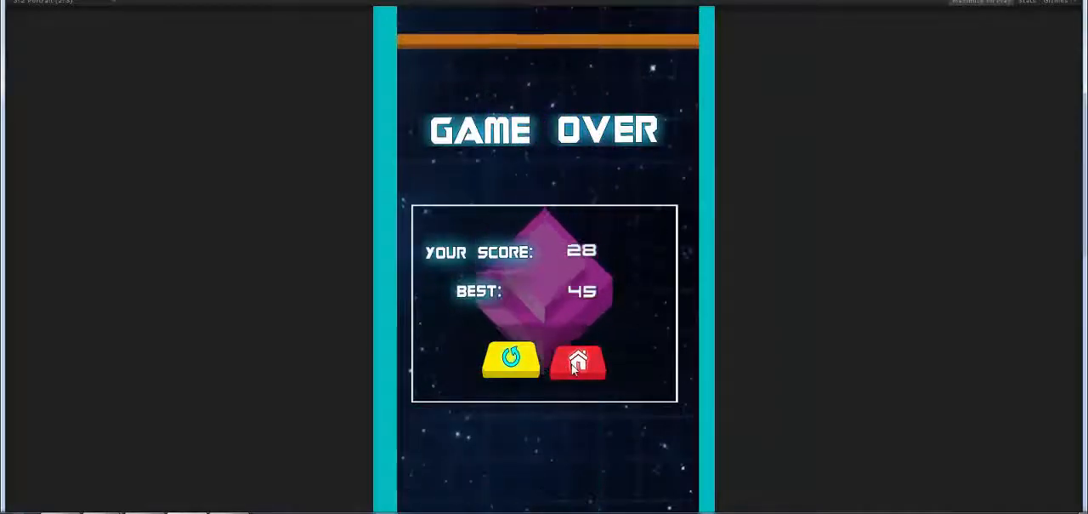
# Return to the main menu from the game over panel and start a new round.
pyautogui.click(577, 361)
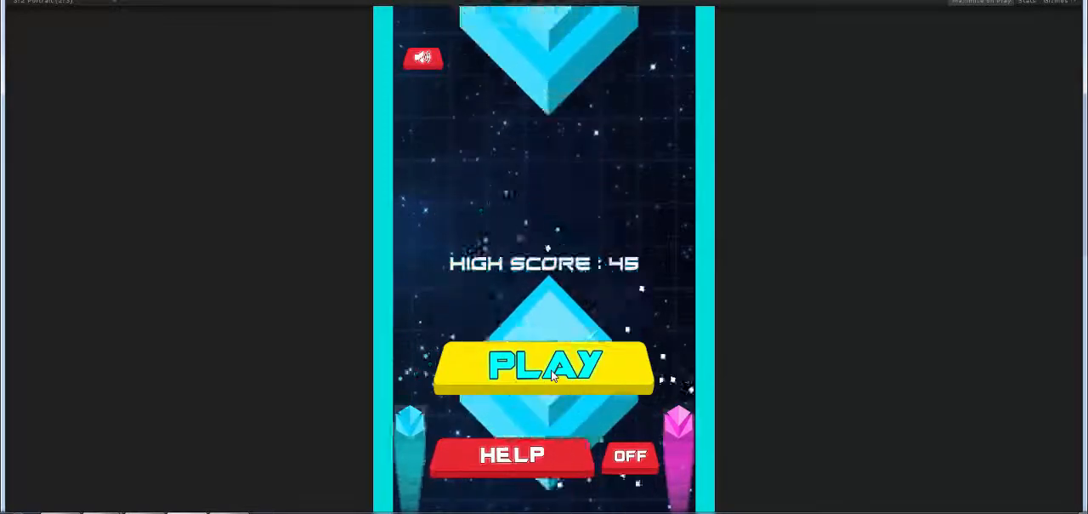
pyautogui.click(544, 365)
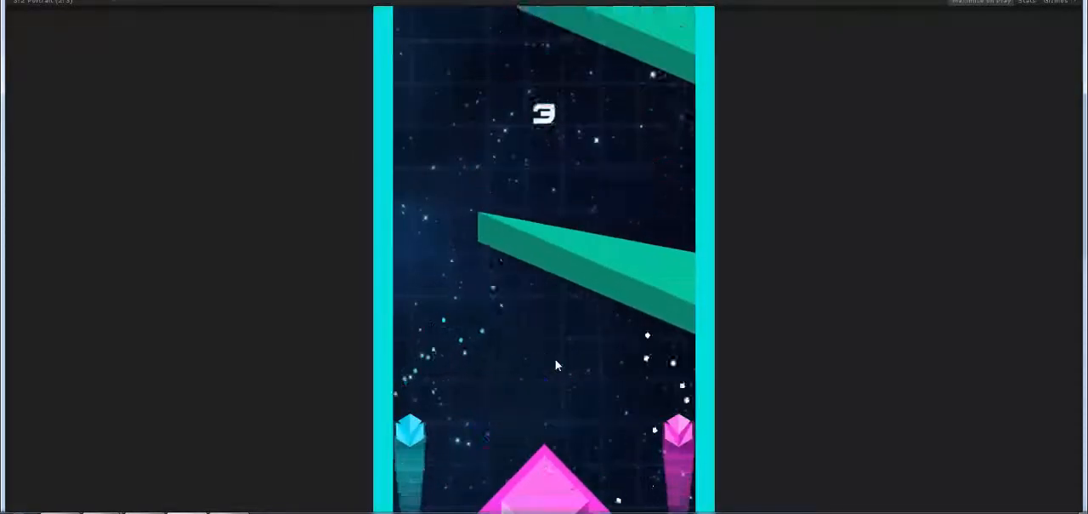